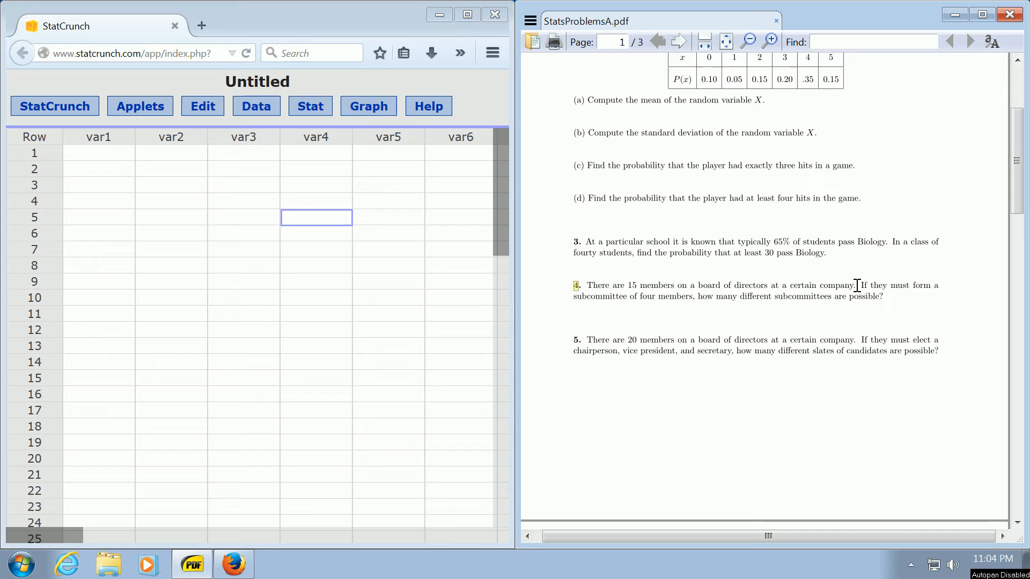
{"action": "mouse_move", "coordinate": [631, 295]}
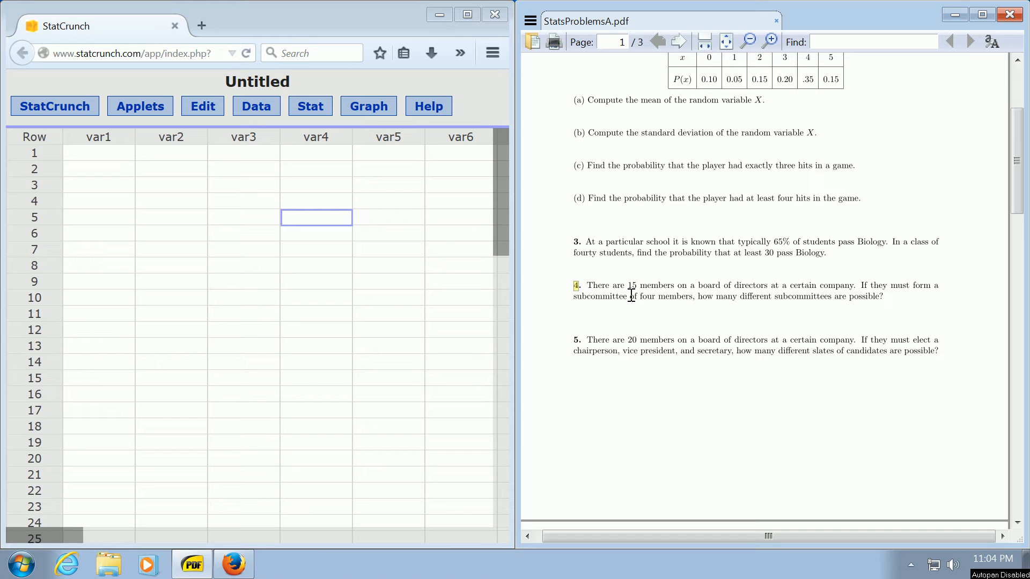
{"action": "mouse_move", "coordinate": [733, 296]}
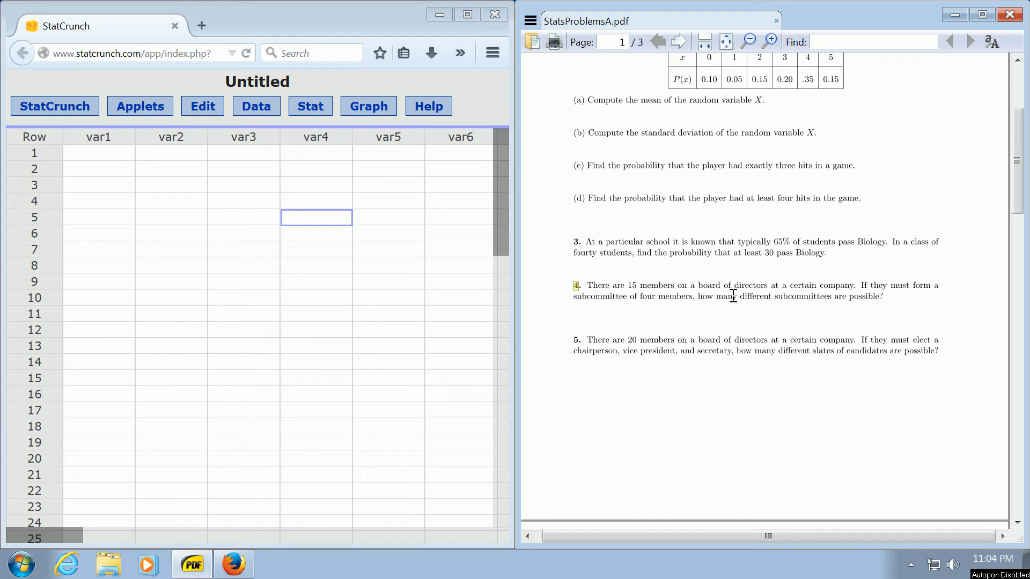
{"action": "mouse_move", "coordinate": [892, 304]}
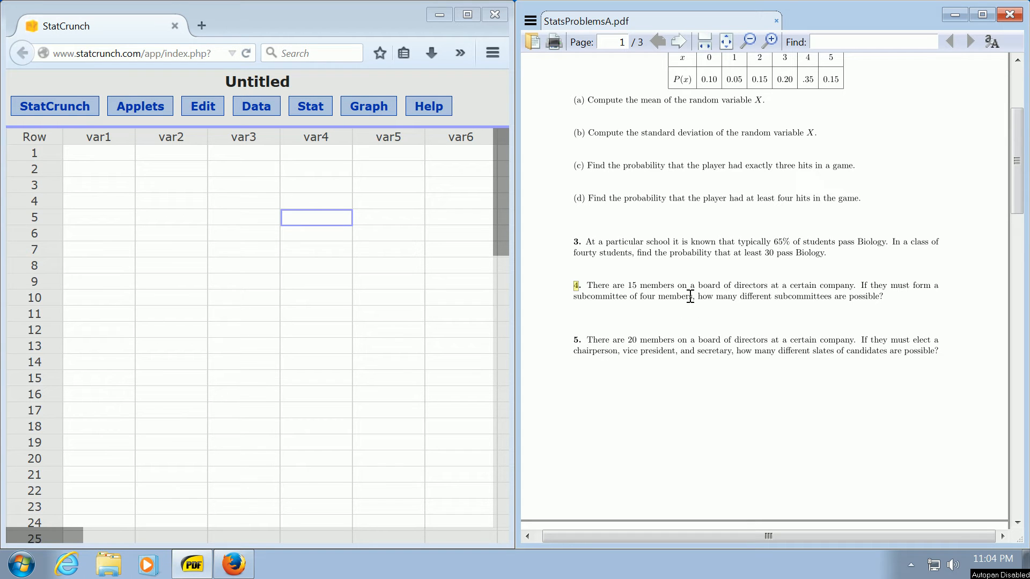
Enter the labels n=15 and r=4 into rows 1 and 2 of var1
{"action": "left_click_drag", "start_coordinate": [627, 284], "coordinate": [687, 285]}
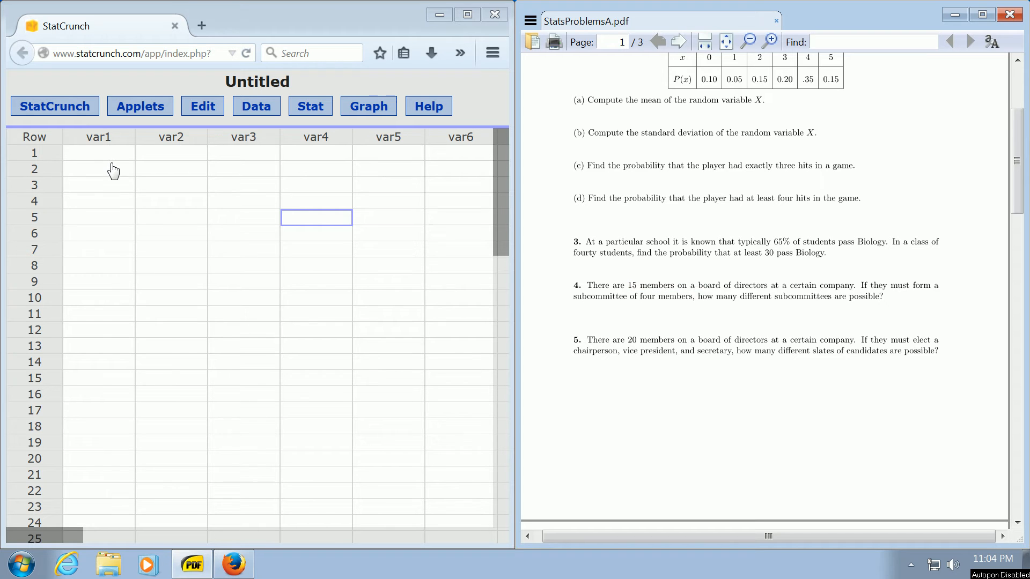
{"action": "type", "text": "n"}
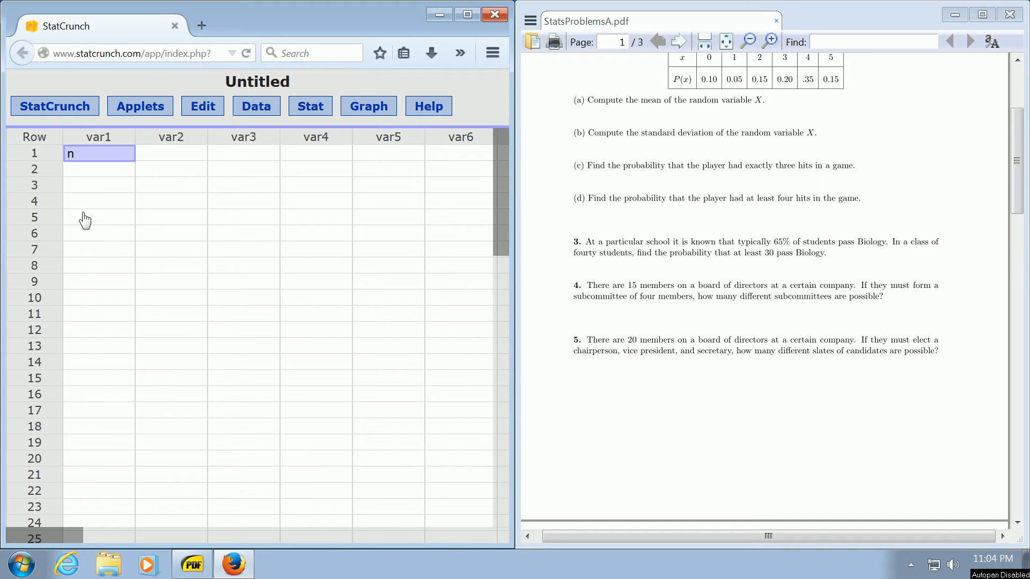
{"action": "type", "text": "=15"}
{"action": "left_click", "coordinate": [99, 169]}
{"action": "type", "text": "r="}
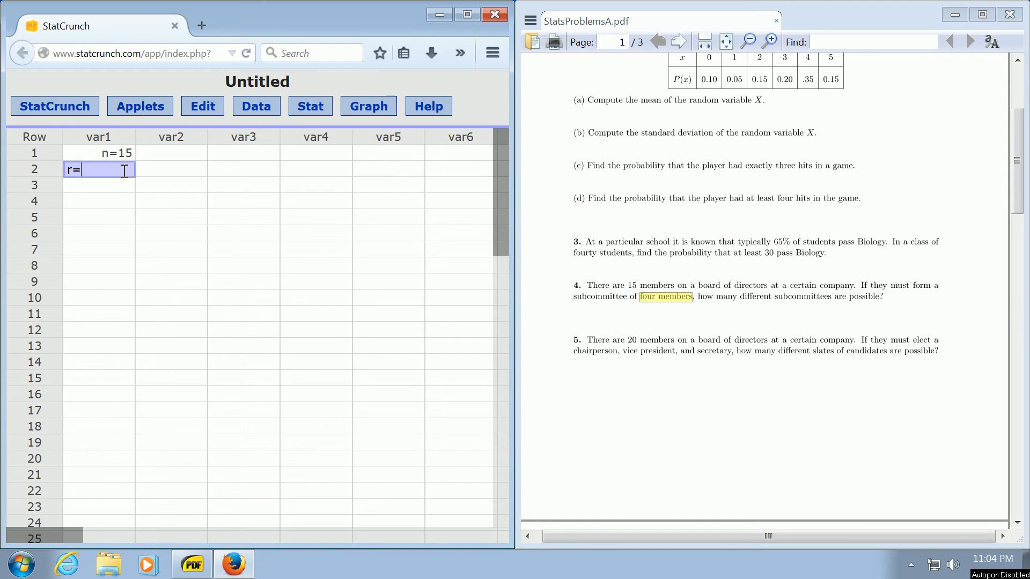
{"action": "type", "text": "4"}
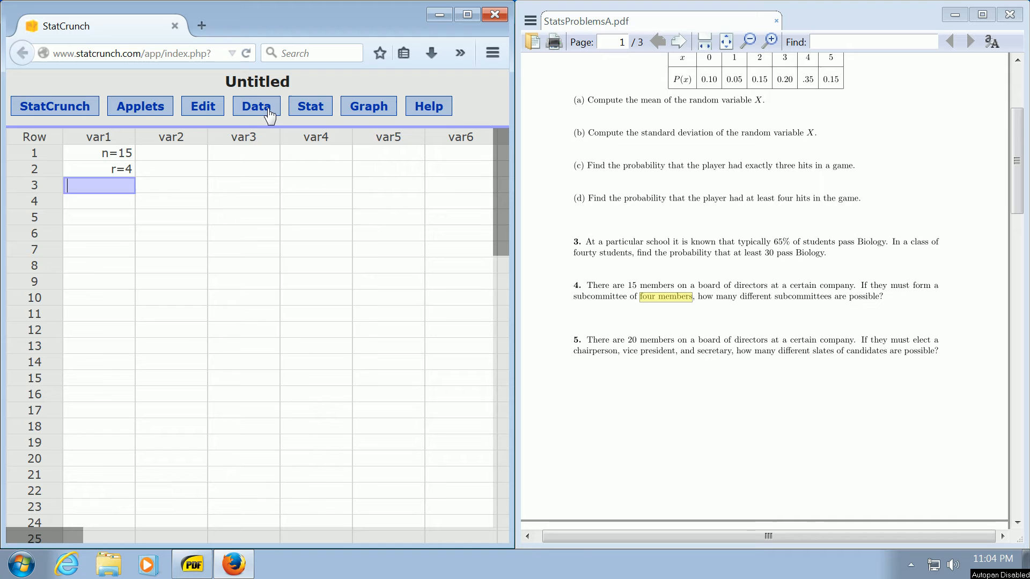
Open the Compute Expression dialog from the Data menu
{"action": "left_click", "coordinate": [256, 106]}
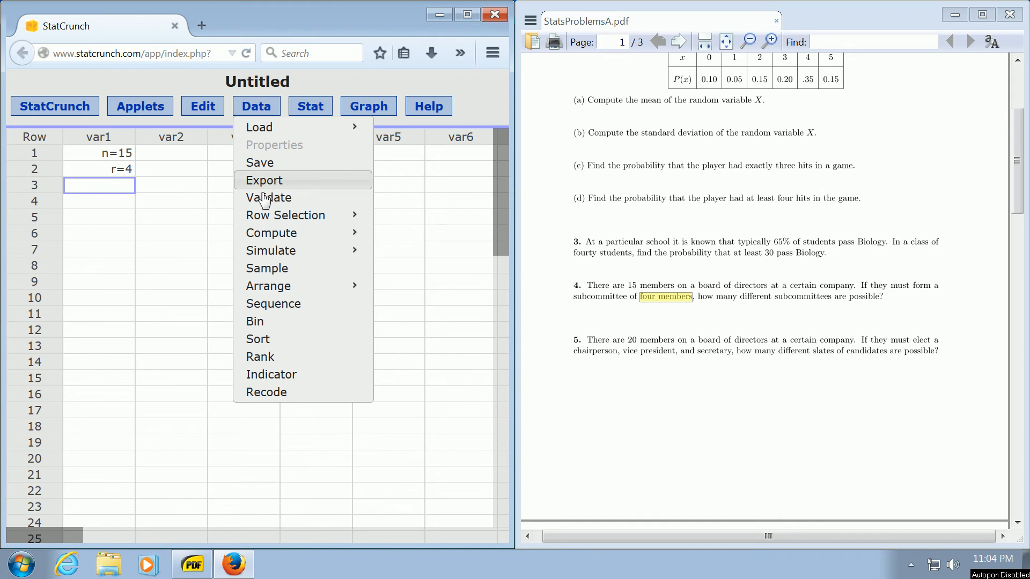
{"action": "mouse_move", "coordinate": [269, 233]}
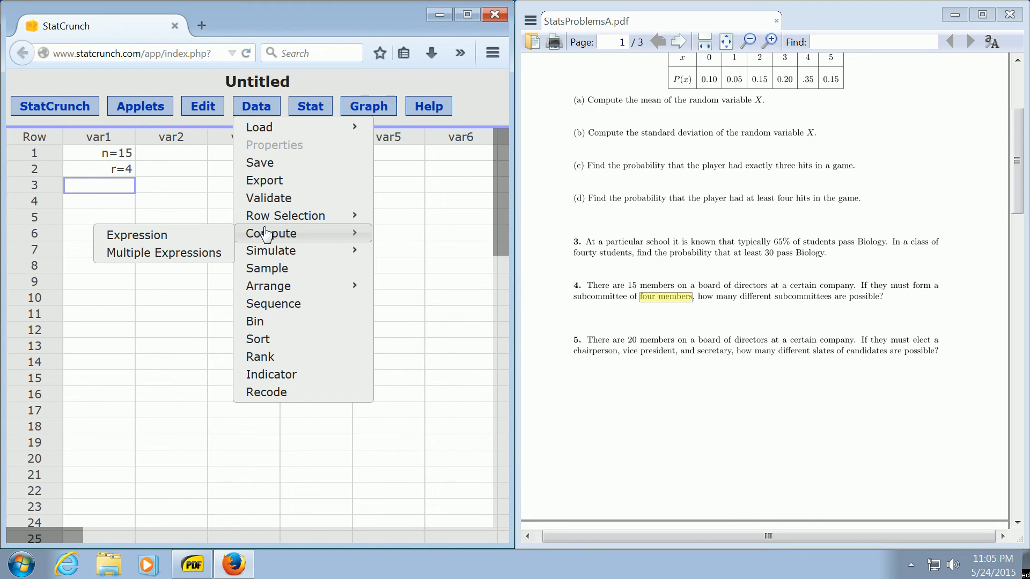
{"action": "mouse_move", "coordinate": [164, 234]}
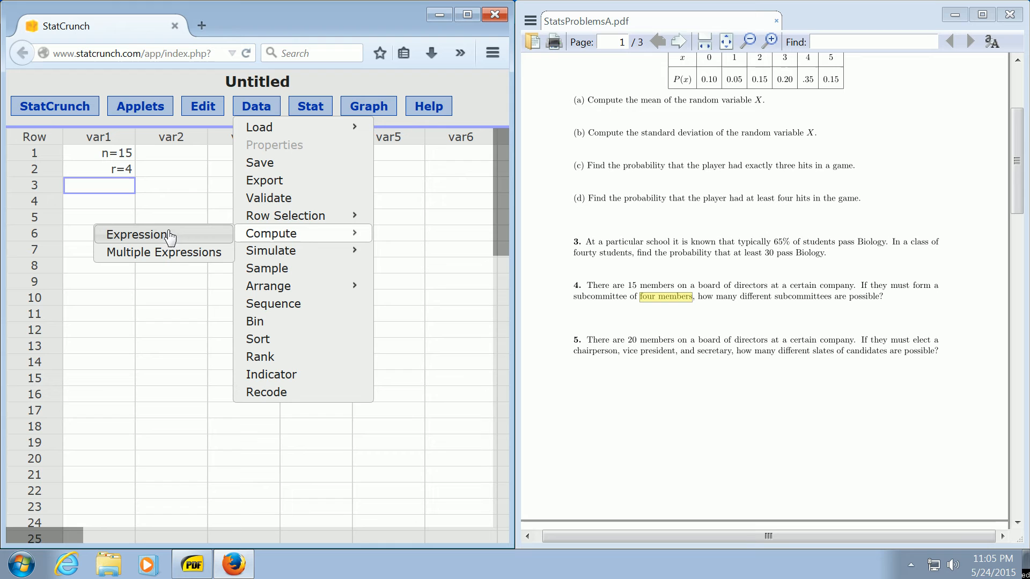
{"action": "mouse_move", "coordinate": [149, 246]}
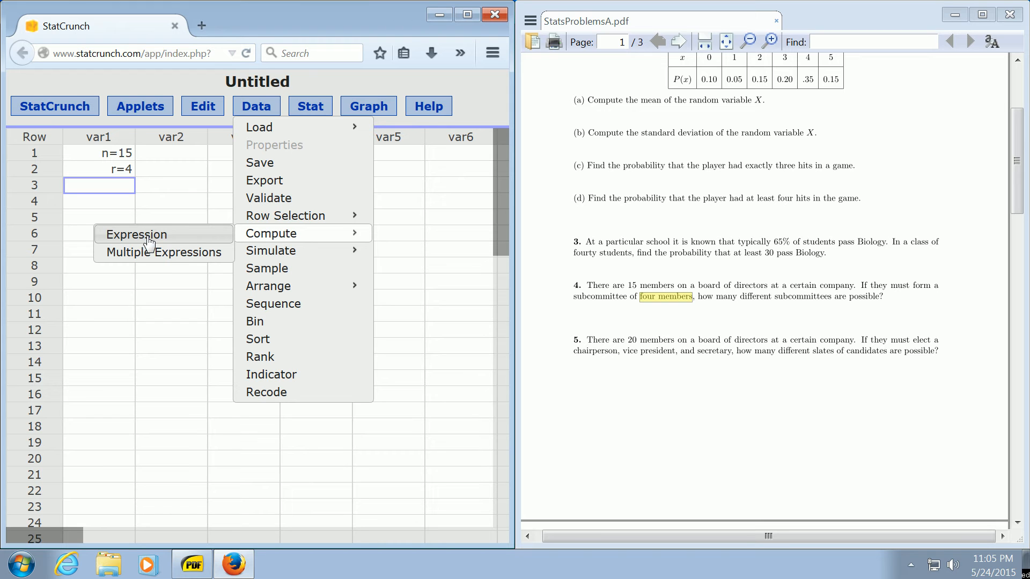
{"action": "left_click", "coordinate": [136, 235]}
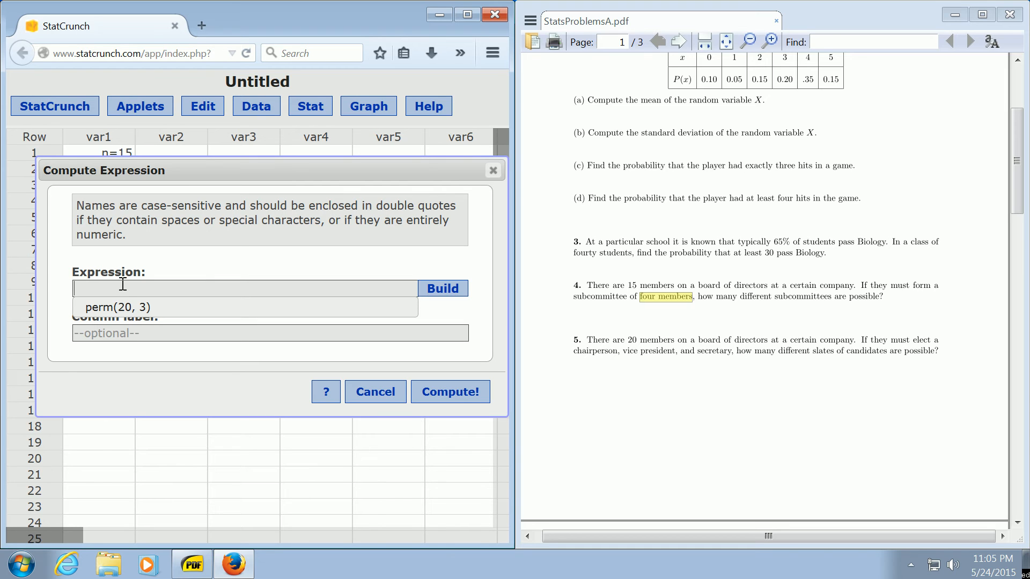
Enter the expression comb(15,4) in the Compute Expression dialog
{"action": "type", "text": "c"}
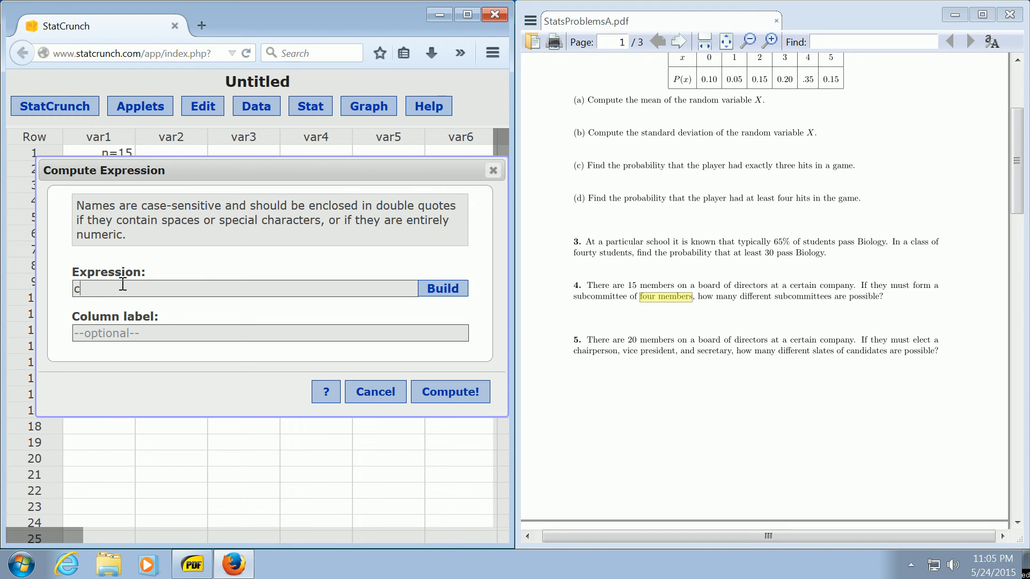
{"action": "type", "text": "omb"}
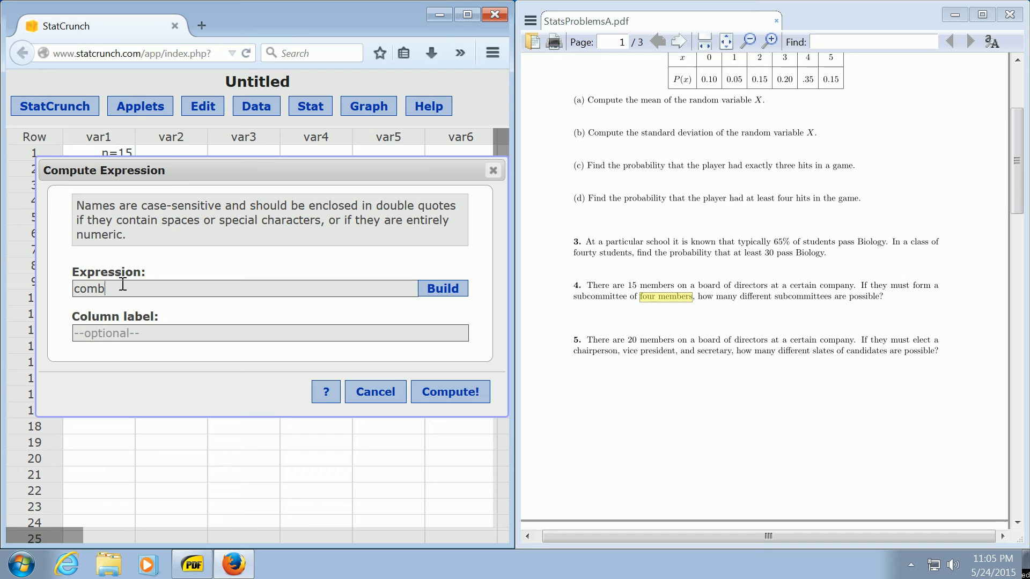
{"action": "type", "text": "("}
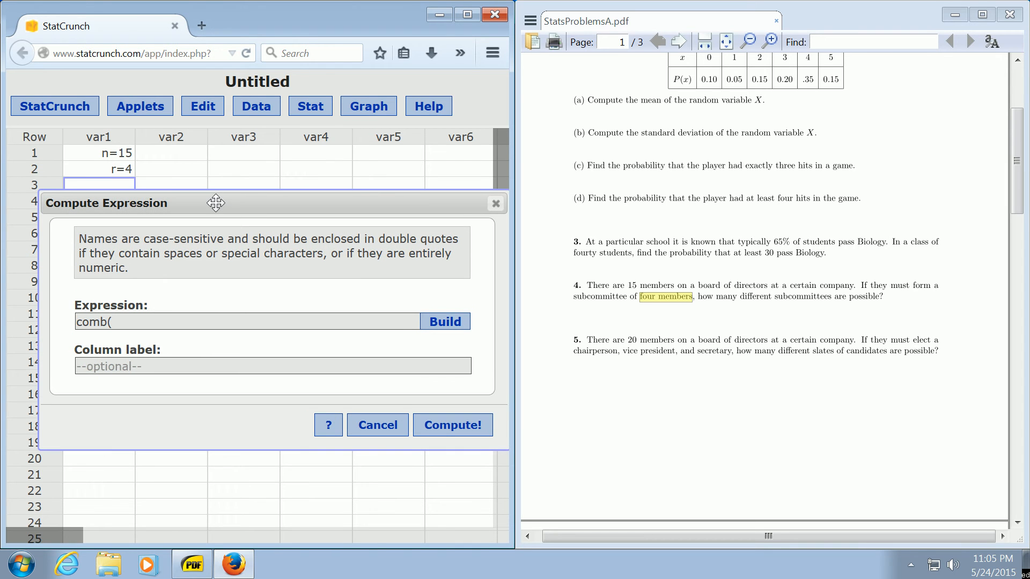
{"action": "left_click", "coordinate": [138, 323]}
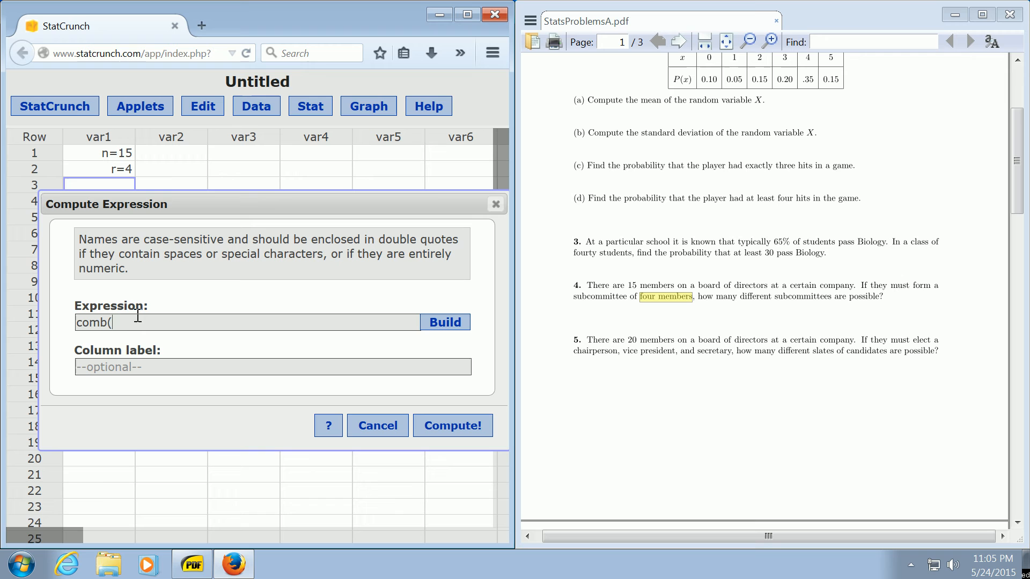
{"action": "type", "text": "15"}
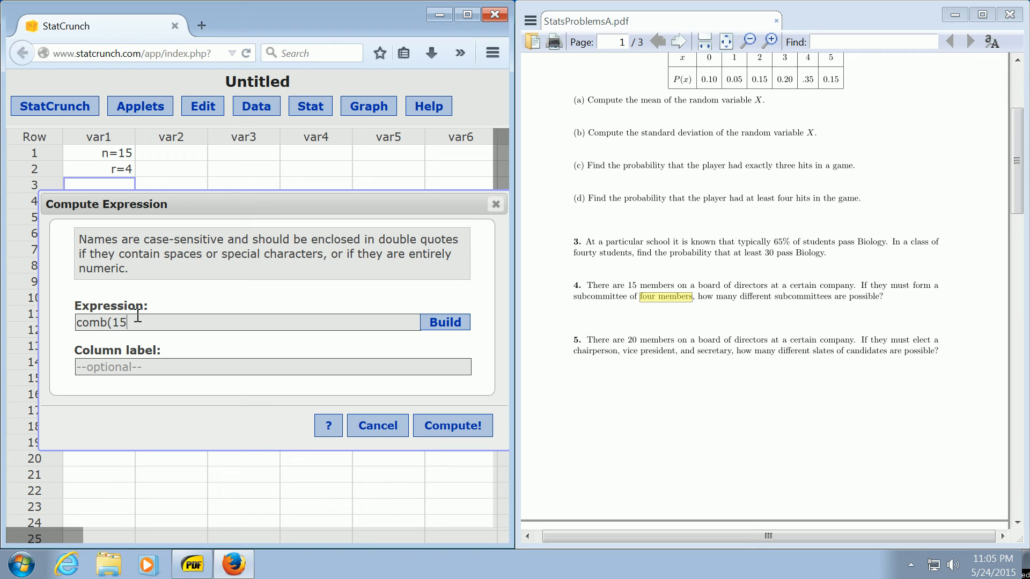
{"action": "type", "text": ","}
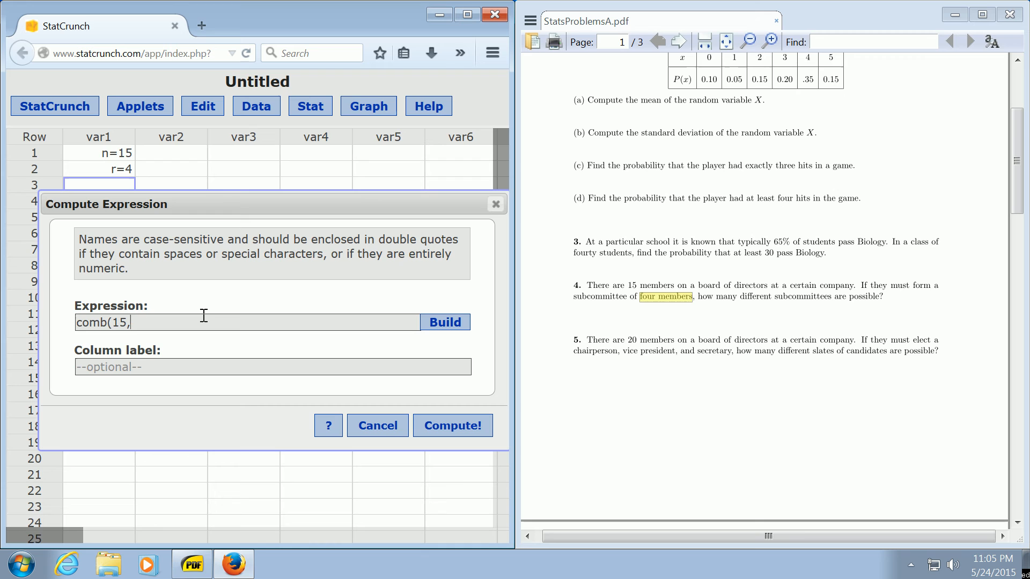
{"action": "type", "text": "4"}
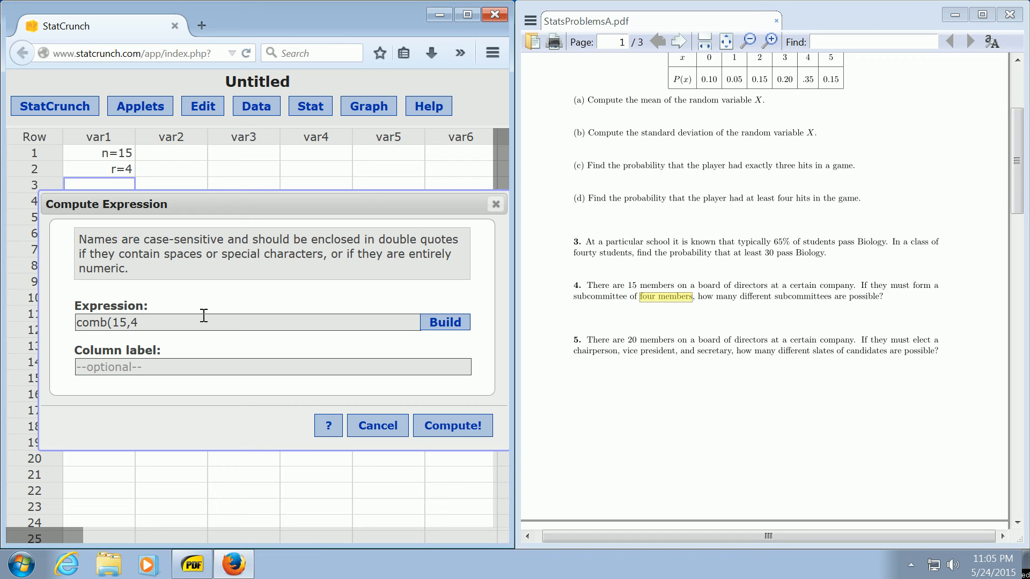
{"action": "type", "text": ")"}
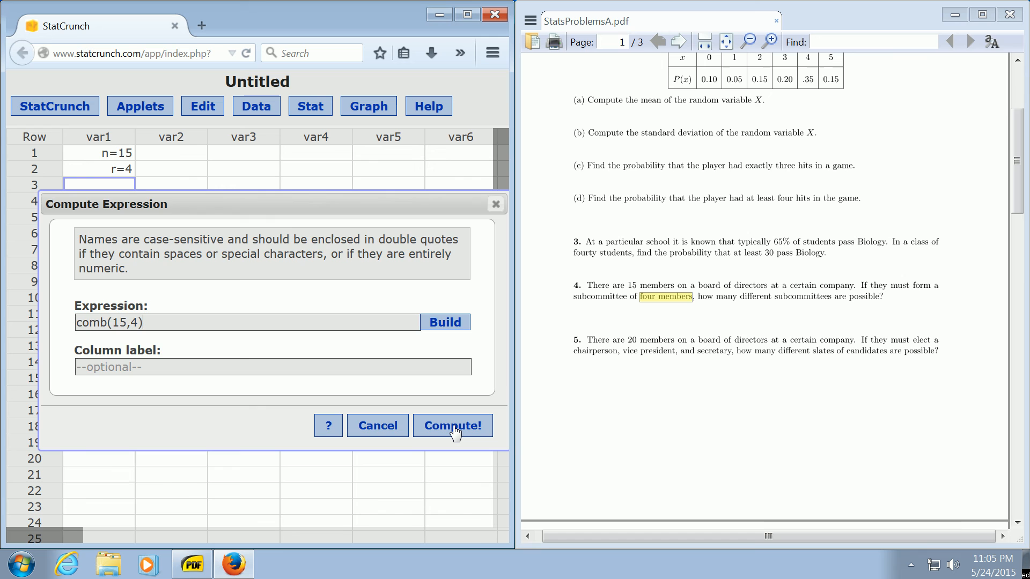
Compute the new column, showing 1365, and dismiss the confirmation notice
{"action": "left_click", "coordinate": [452, 426]}
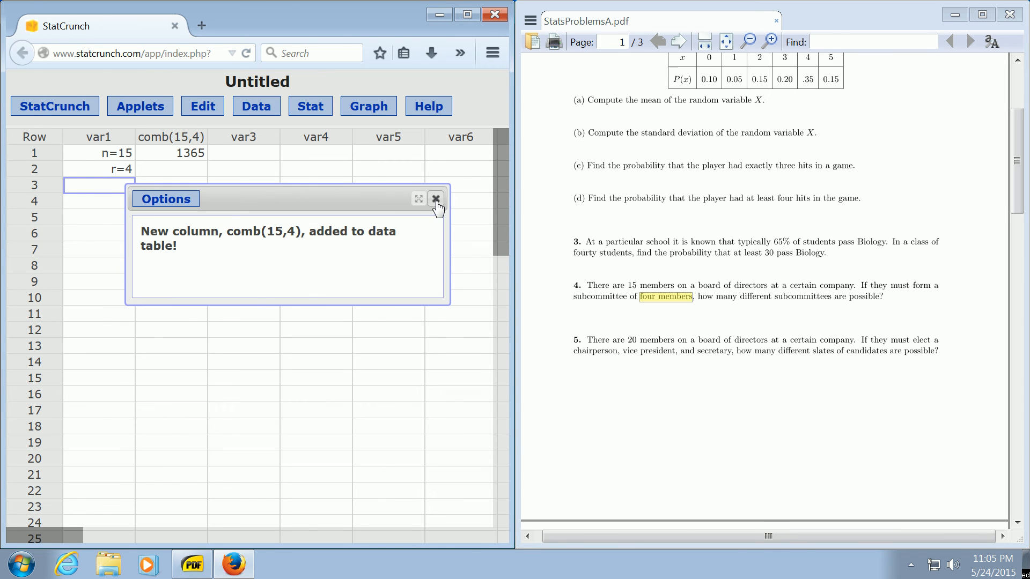
{"action": "left_click", "coordinate": [435, 198]}
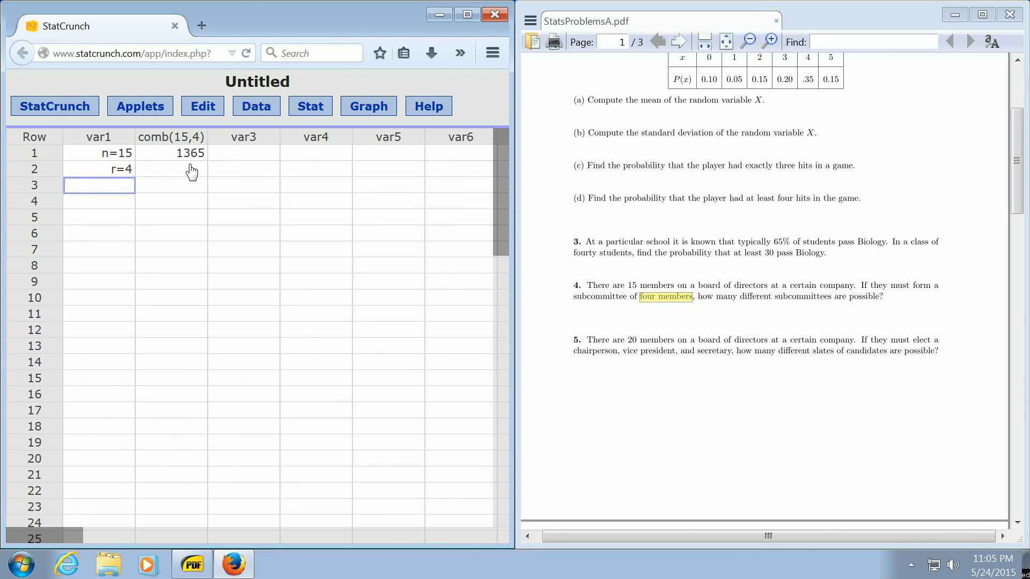
{"action": "mouse_move", "coordinate": [191, 158]}
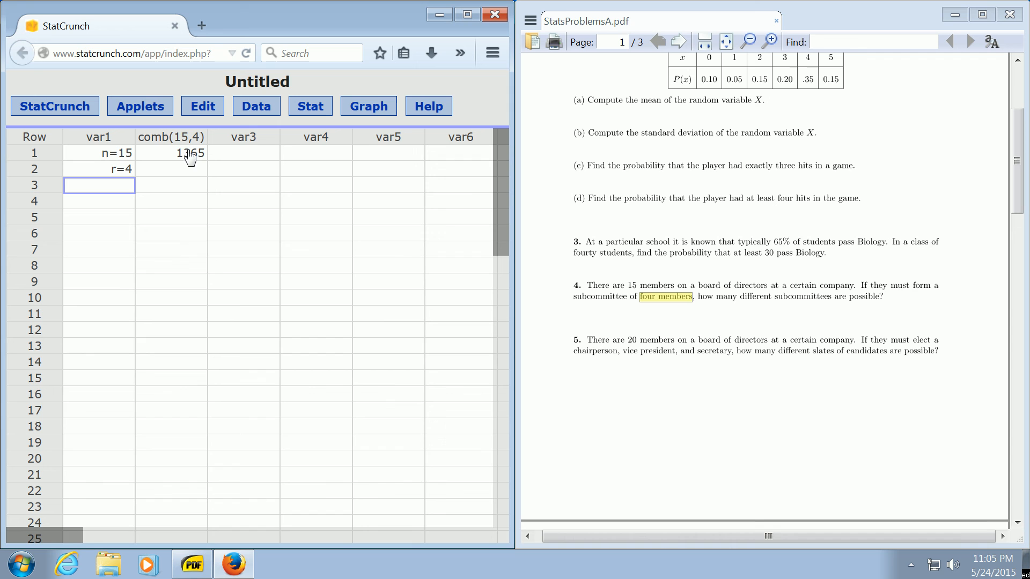
{"action": "left_click", "coordinate": [256, 105]}
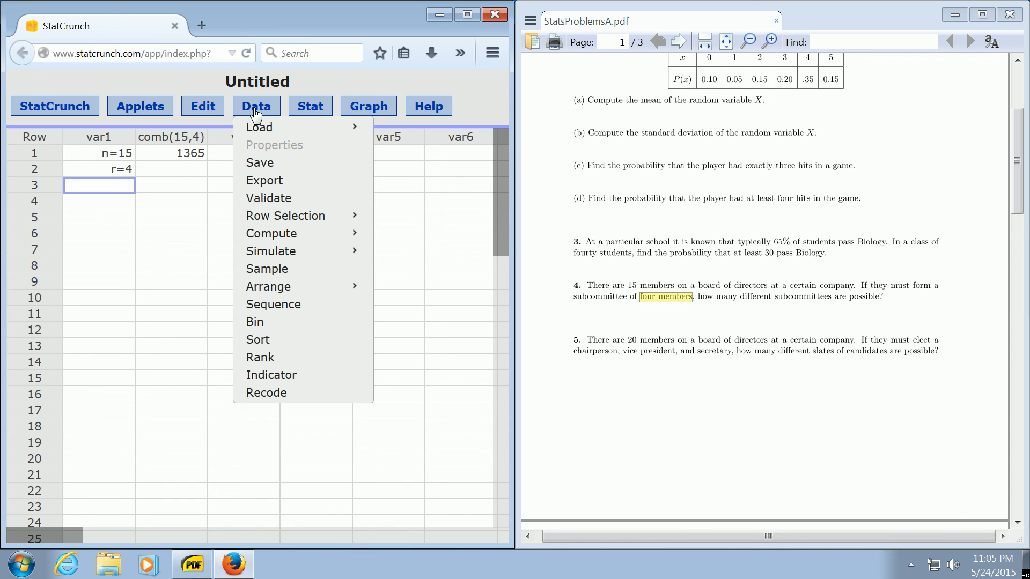
{"action": "mouse_move", "coordinate": [270, 233]}
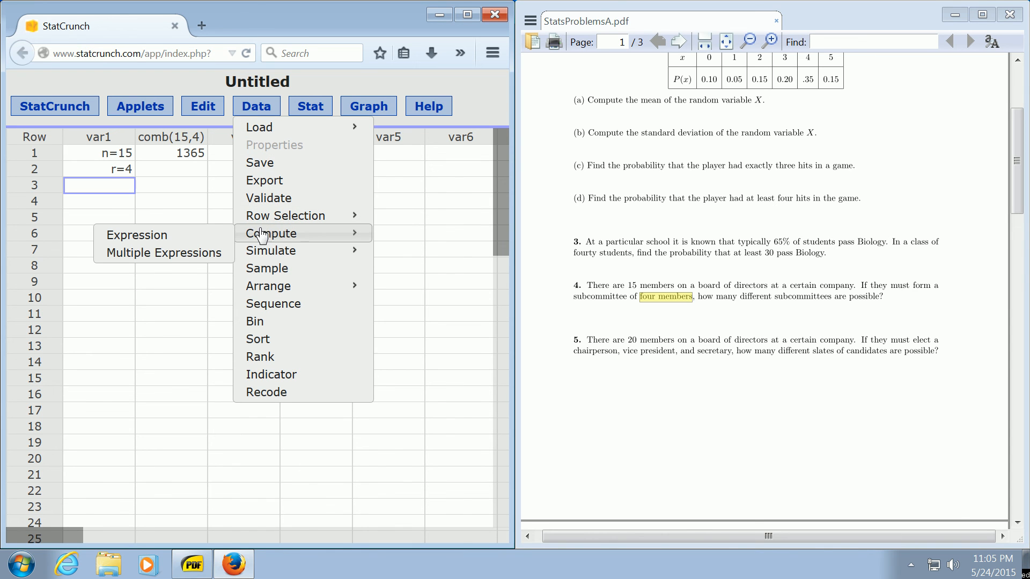
Compute a second comb(15,4) column giving 1365, then dismiss the confirmation notice
{"action": "left_click", "coordinate": [137, 235]}
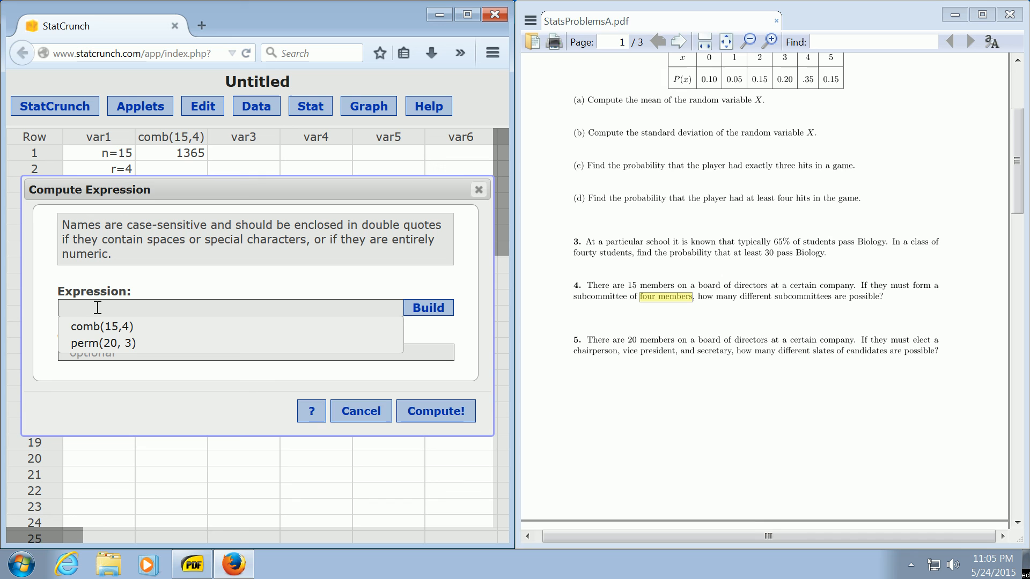
{"action": "type", "text": "comb("}
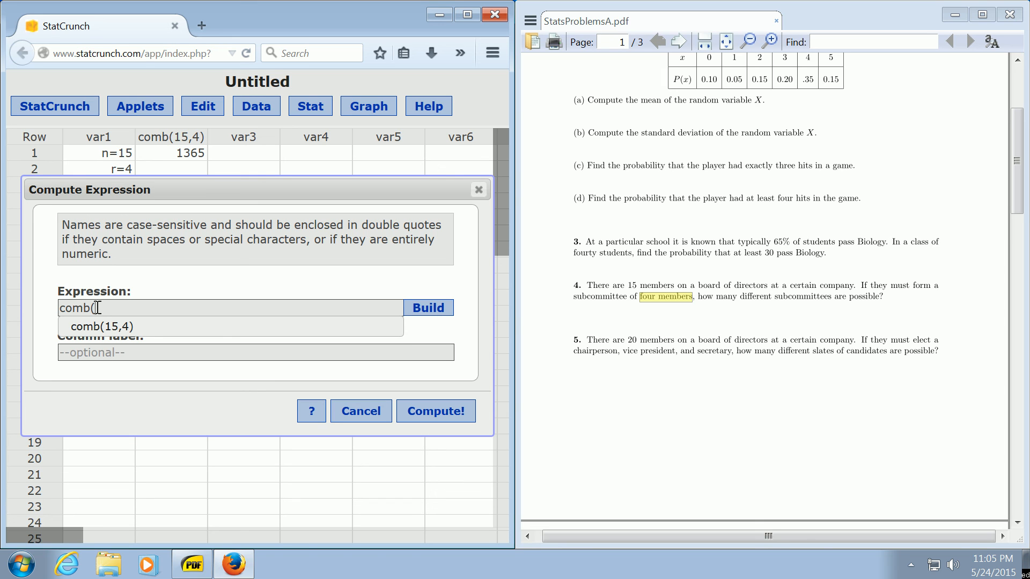
{"action": "type", "text": "15,"}
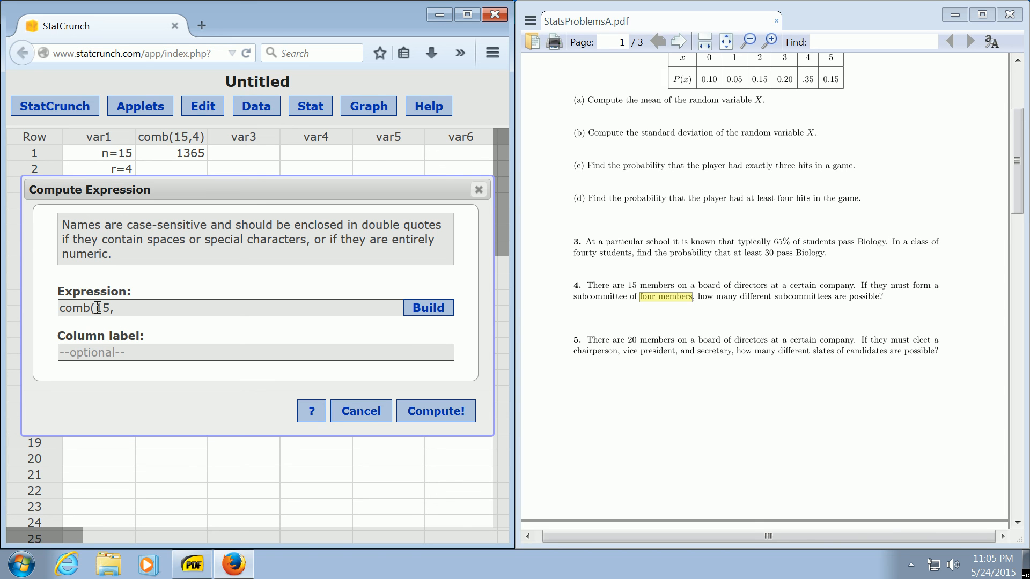
{"action": "type", "text": "4)"}
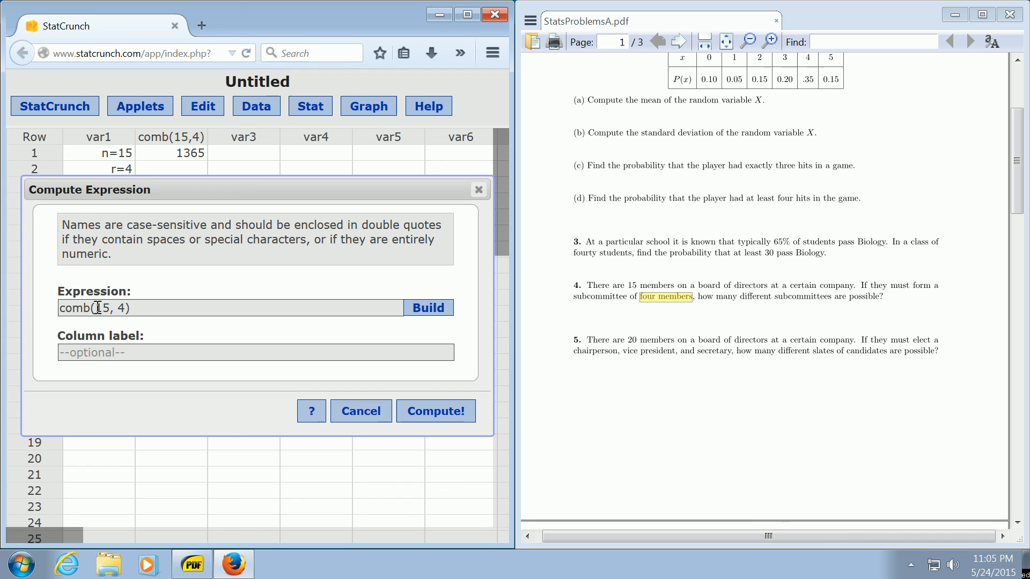
{"action": "mouse_move", "coordinate": [248, 317]}
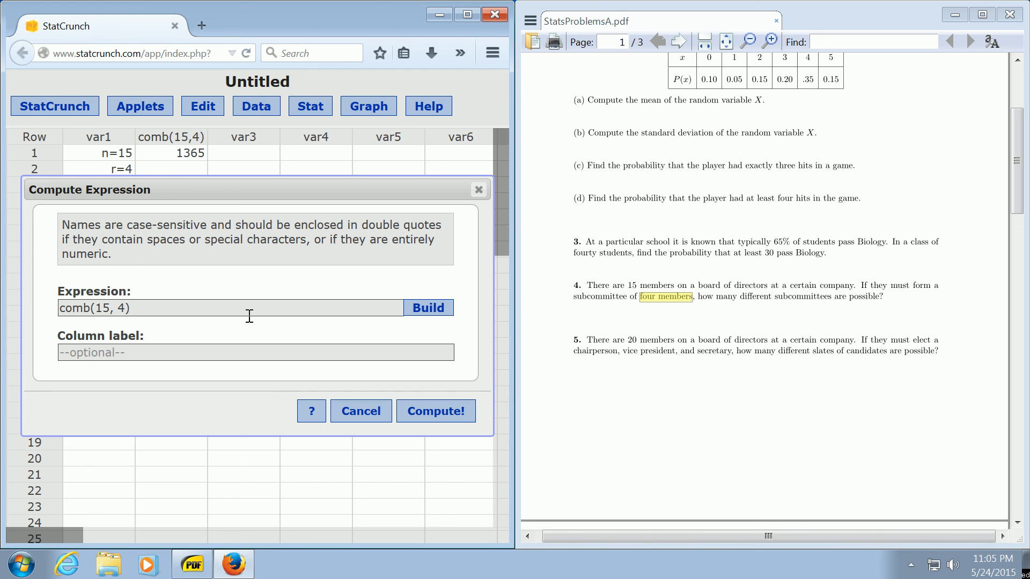
{"action": "left_click", "coordinate": [435, 410]}
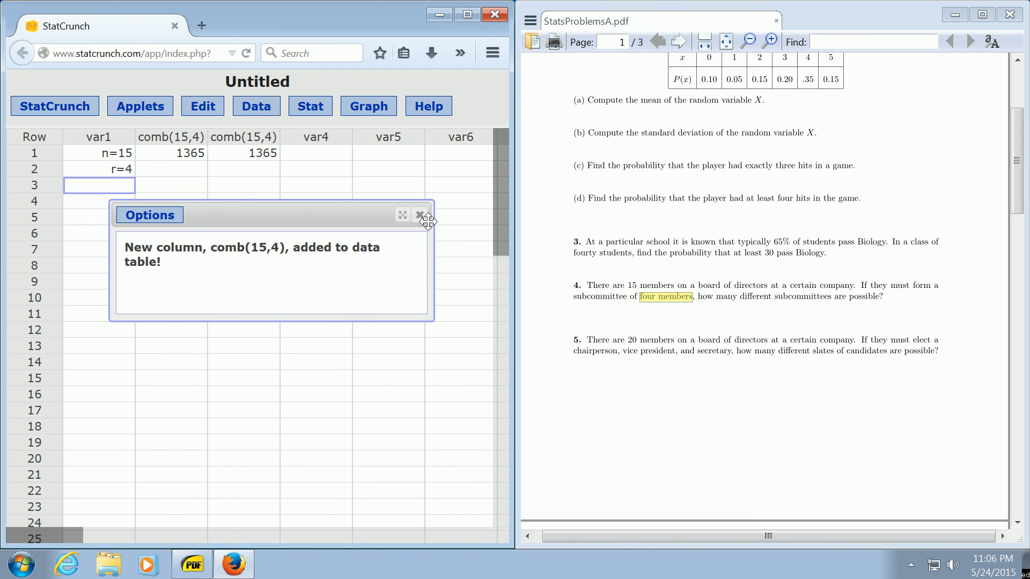
{"action": "left_click", "coordinate": [419, 214]}
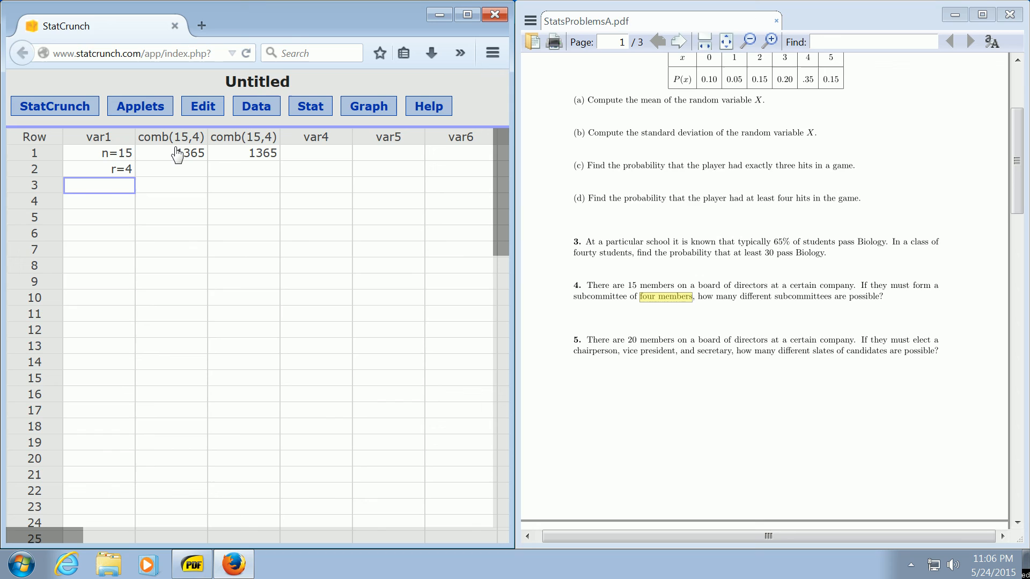